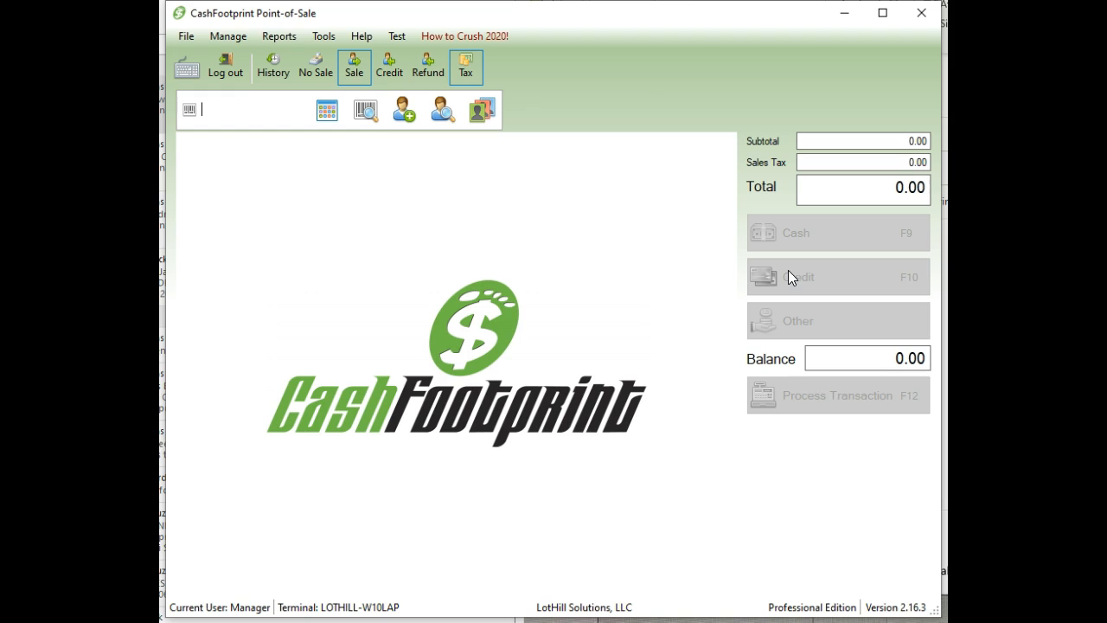
Step: Open Tools > Options at Receipt/Hardware > Receipt Printer and start adding a printer
click(324, 36)
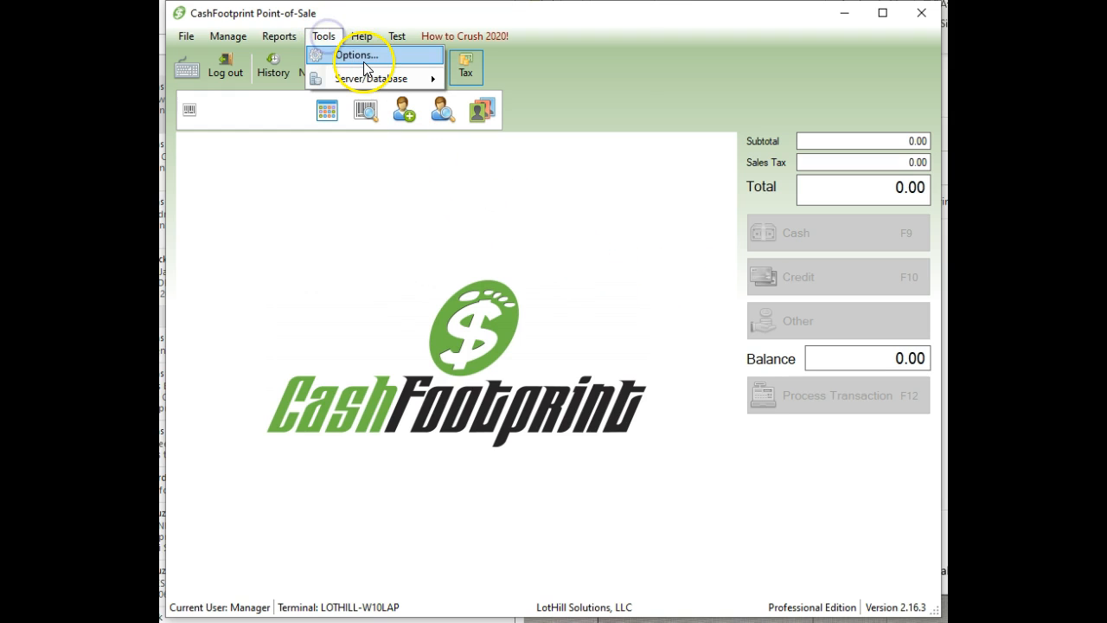
click(355, 54)
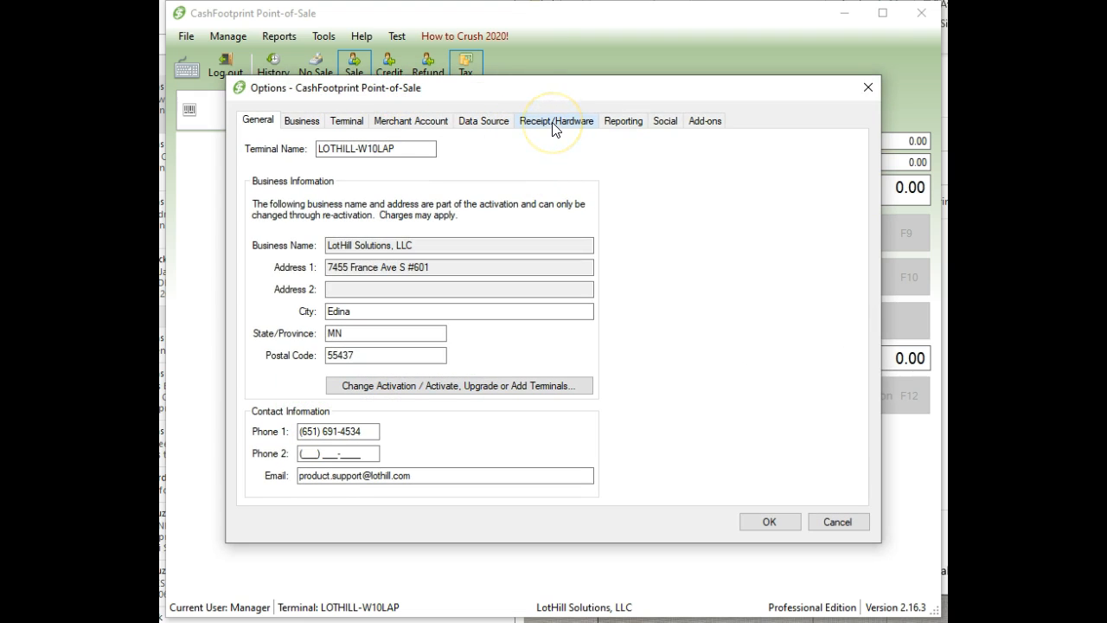
click(556, 120)
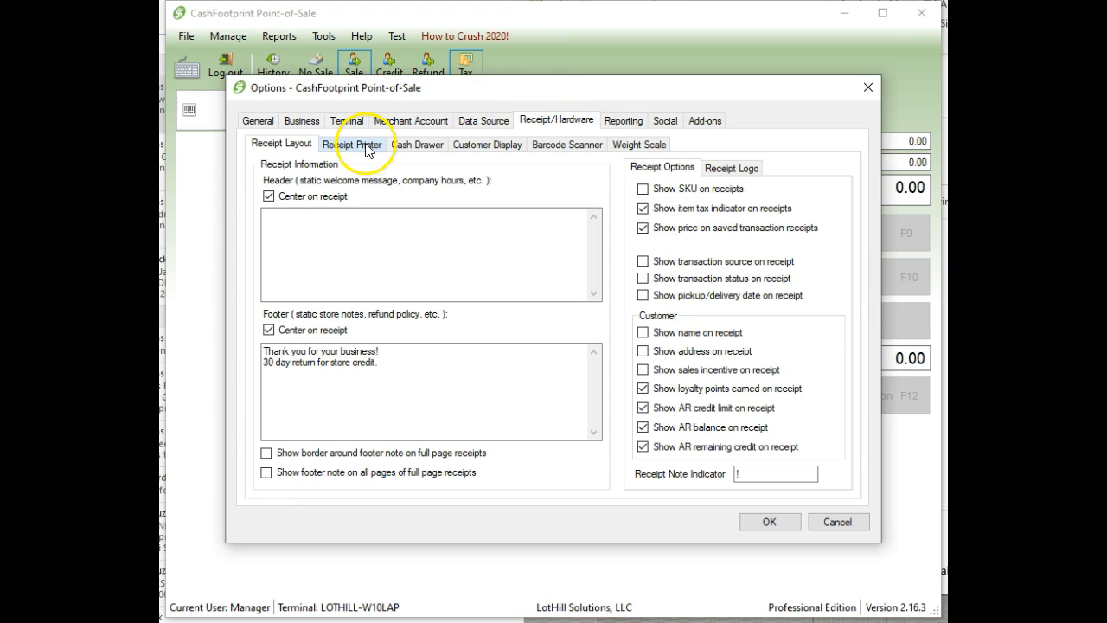
click(352, 143)
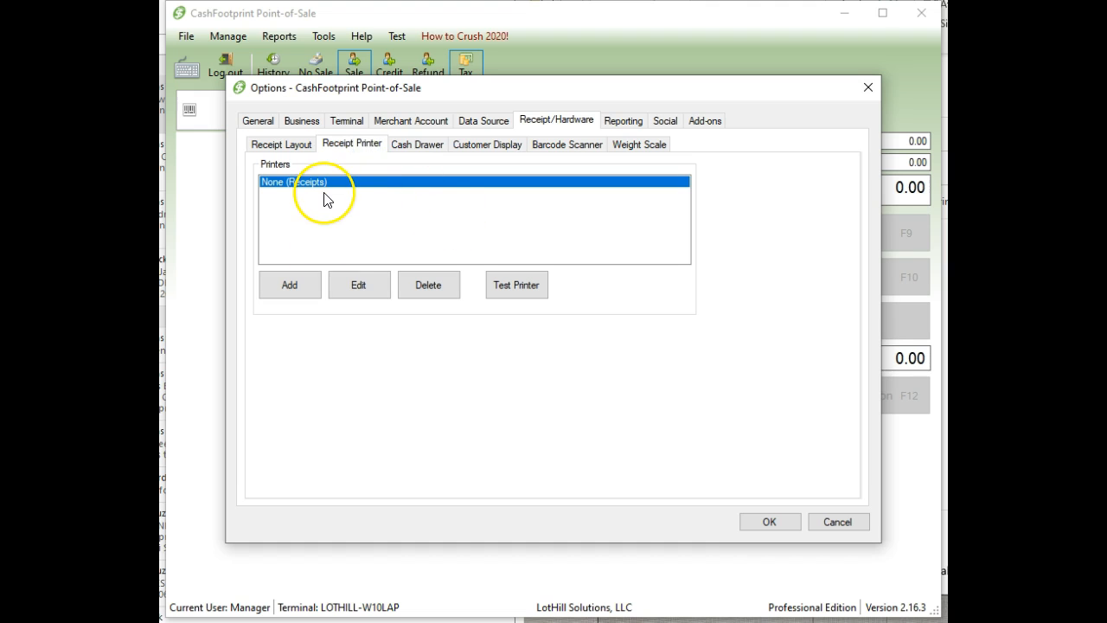
click(289, 285)
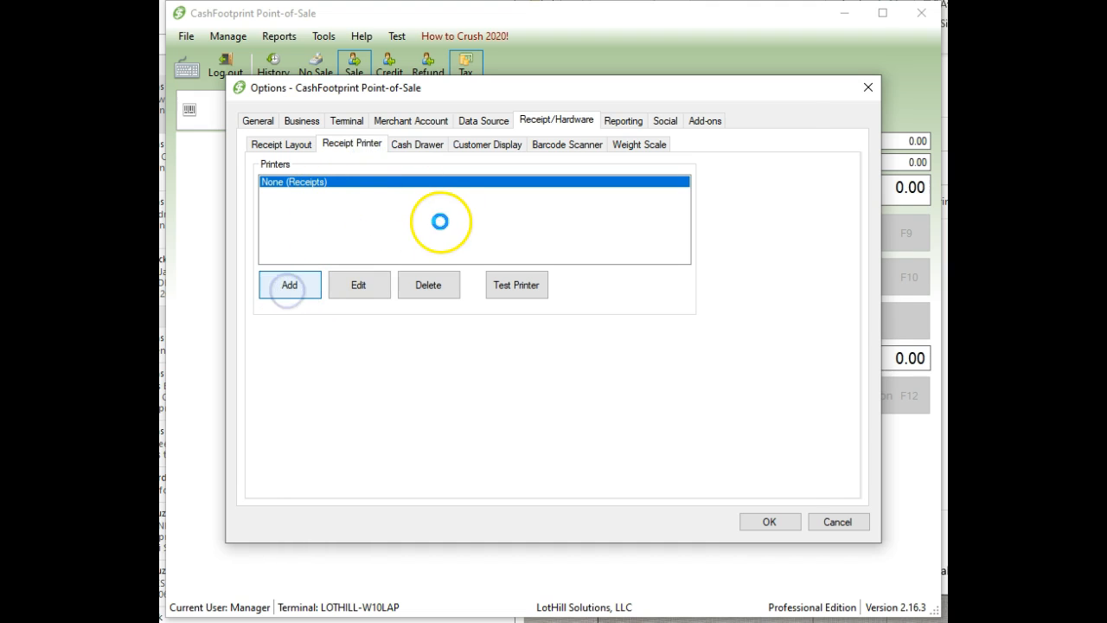
Step: Describe the printer as 'Receipts' with Full Page Windows Printer driver and Brother HL-4150CDN printer
click(289, 285)
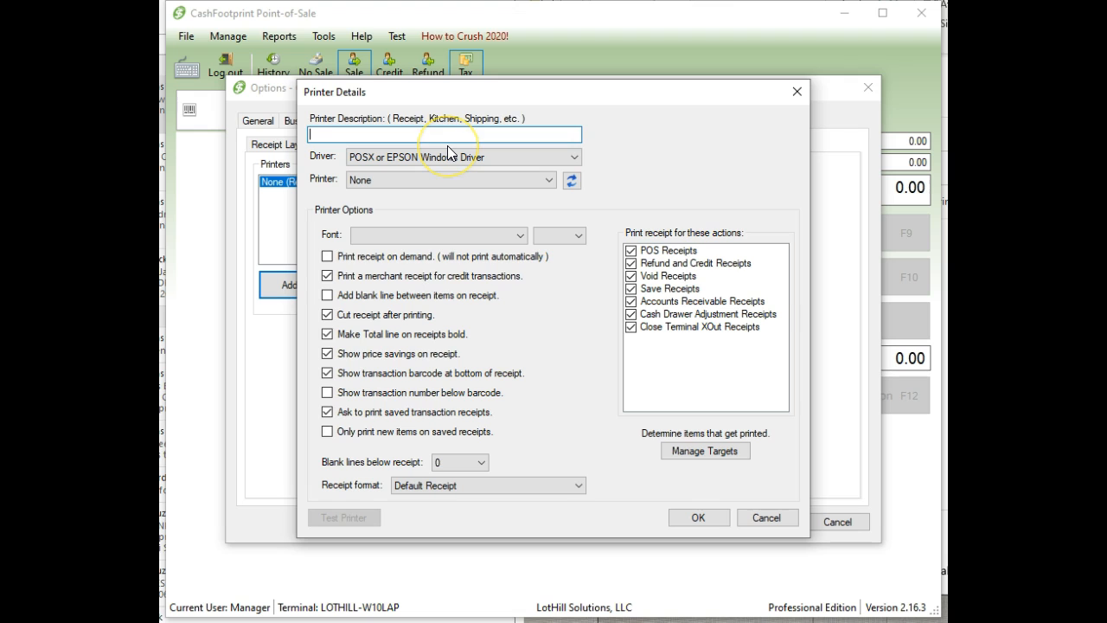
text(Receipts)
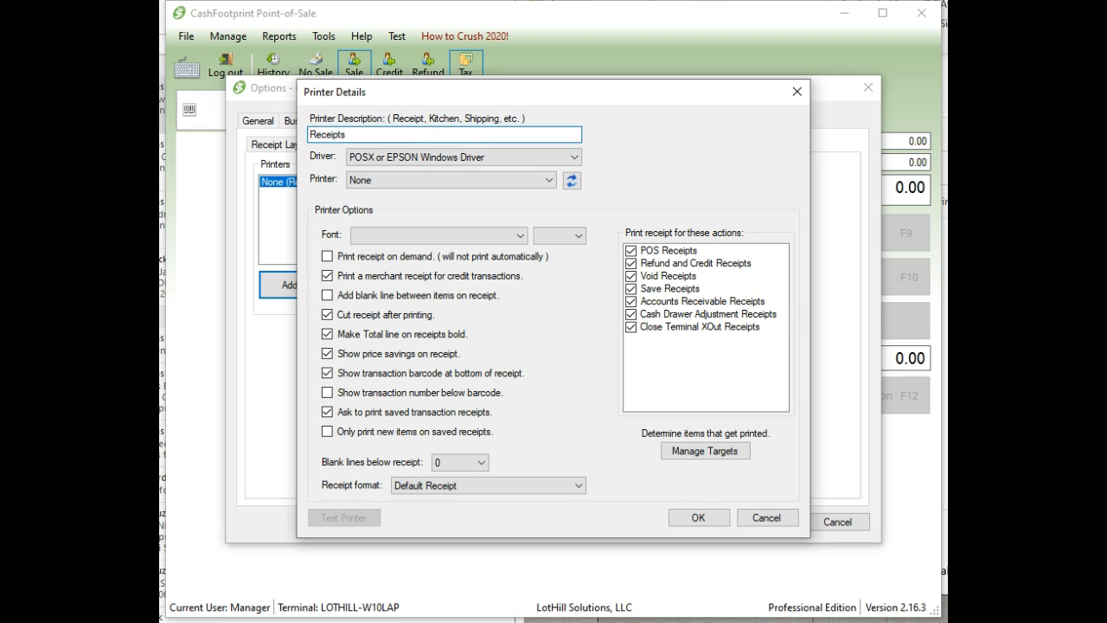
click(463, 156)
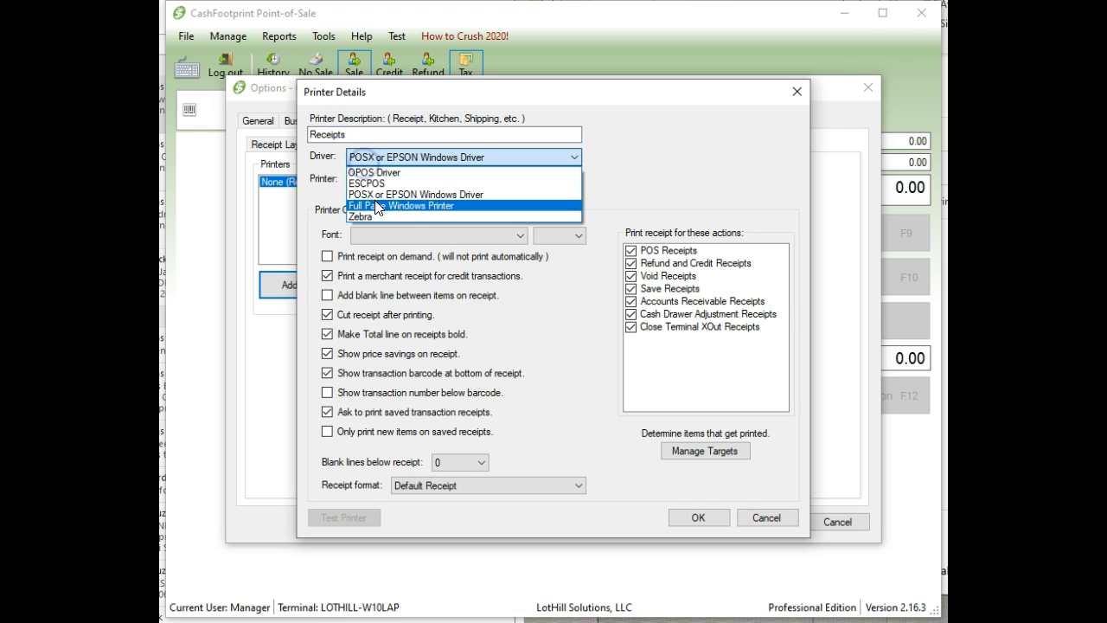
click(401, 205)
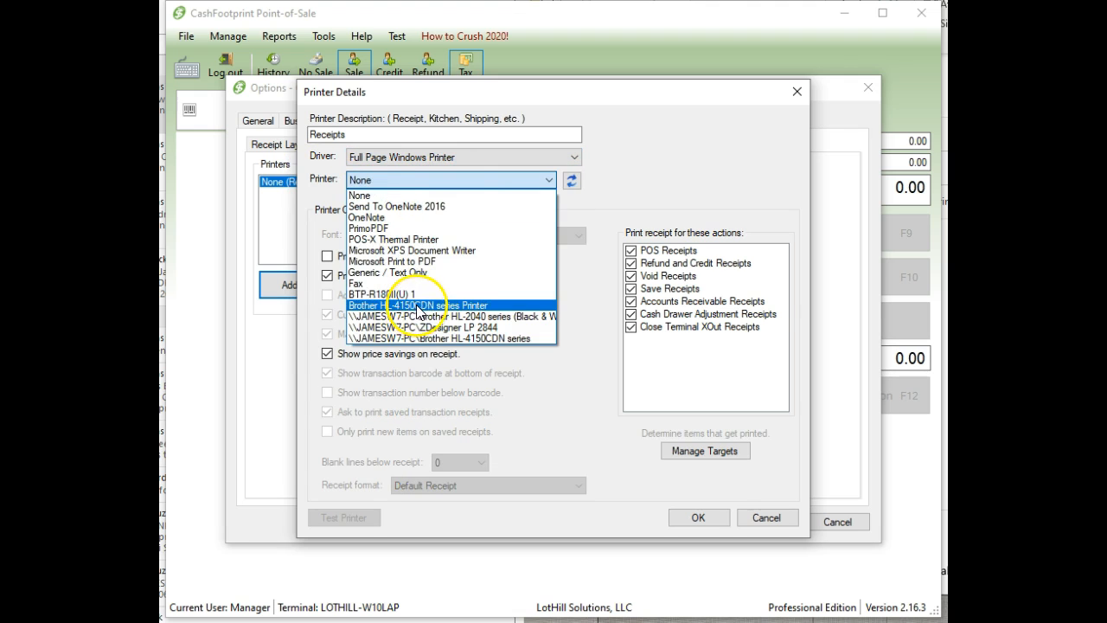
click(419, 305)
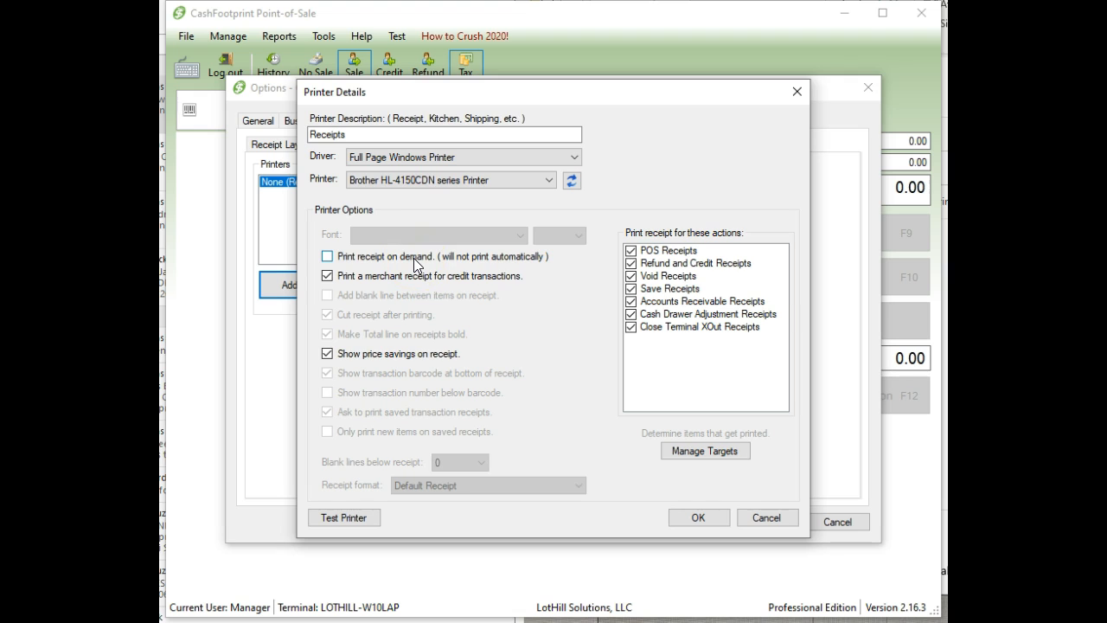
Step: Turn on 'Print receipt on demand' and turn off merchant receipts for credit transactions
click(327, 256)
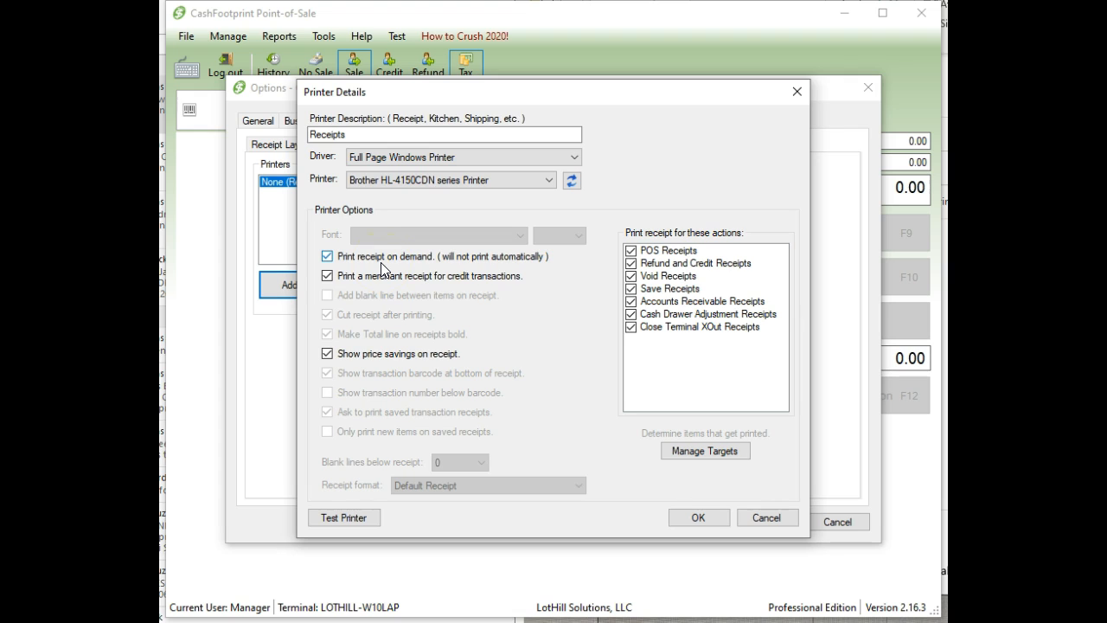
click(327, 256)
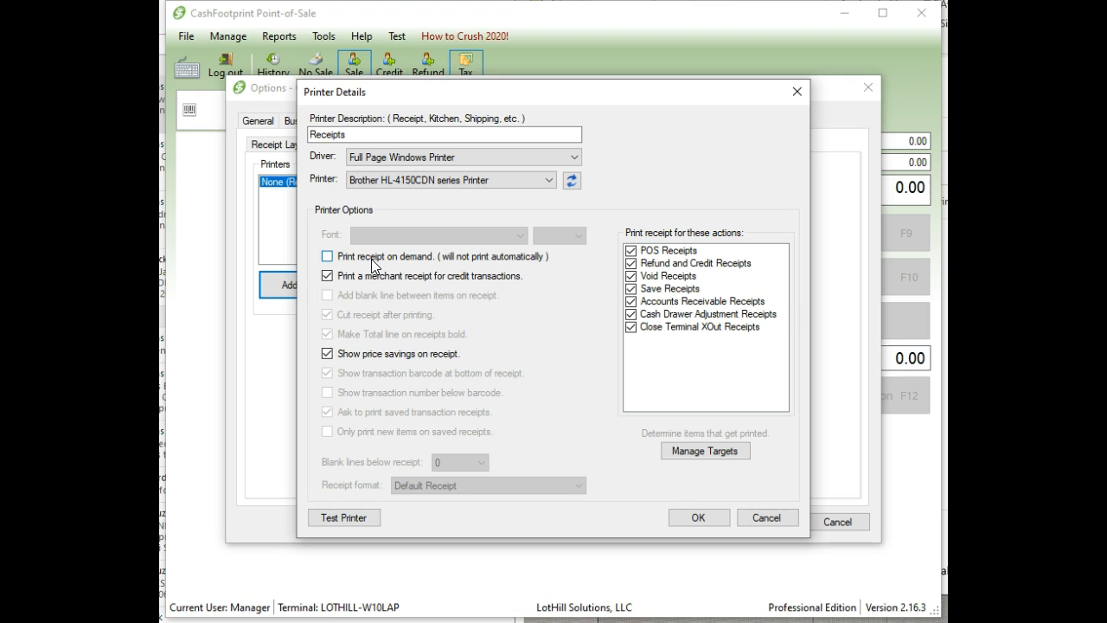
click(327, 255)
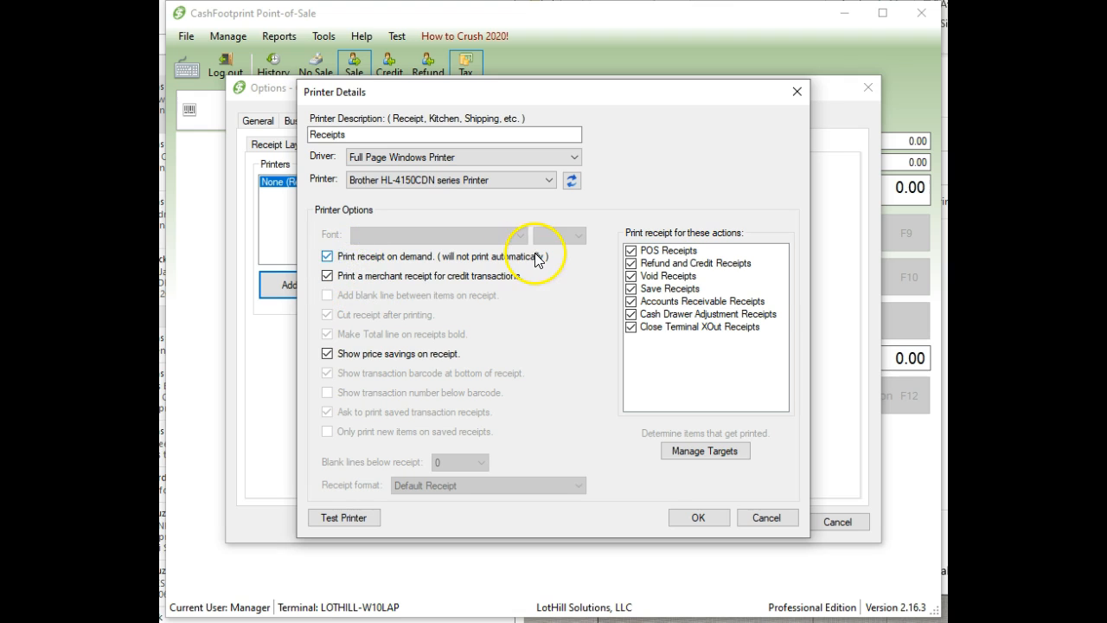
mouse_move(415, 286)
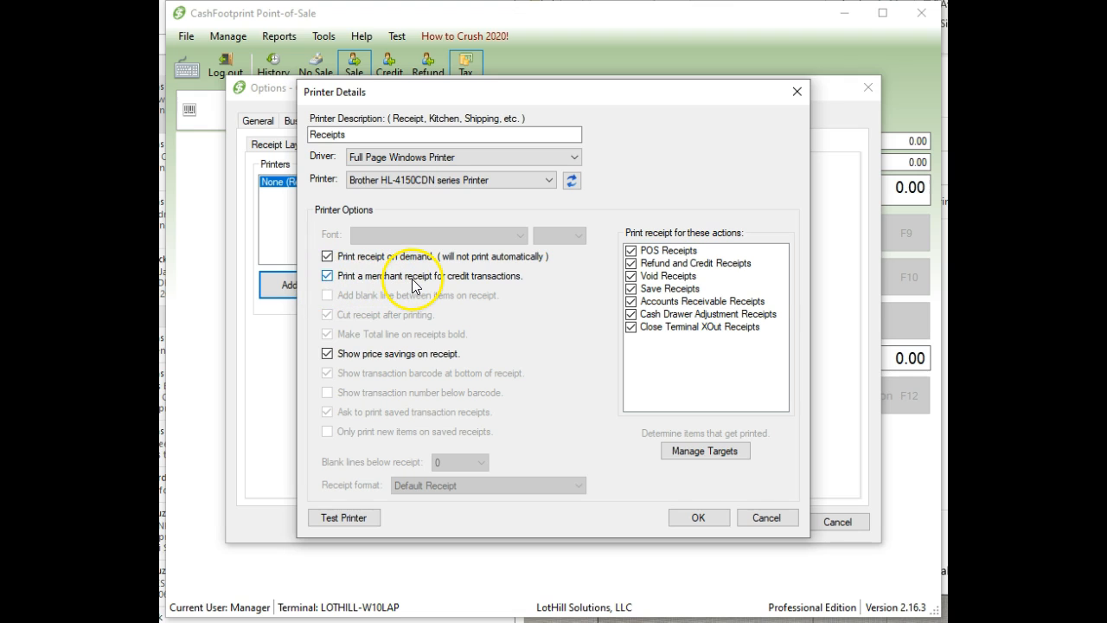
click(327, 275)
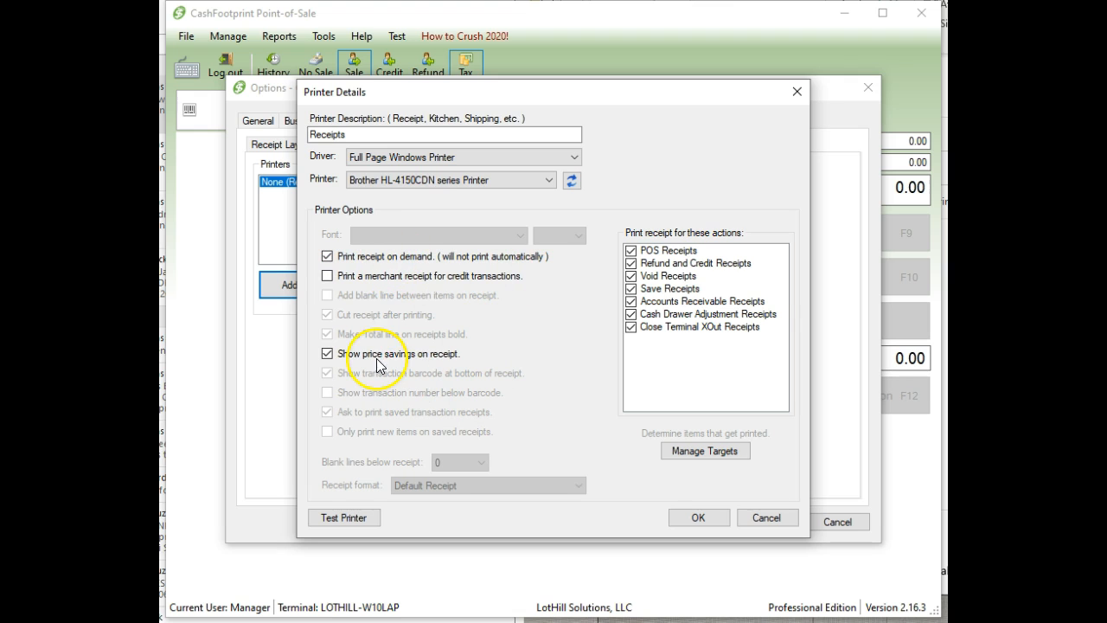
mouse_move(446, 359)
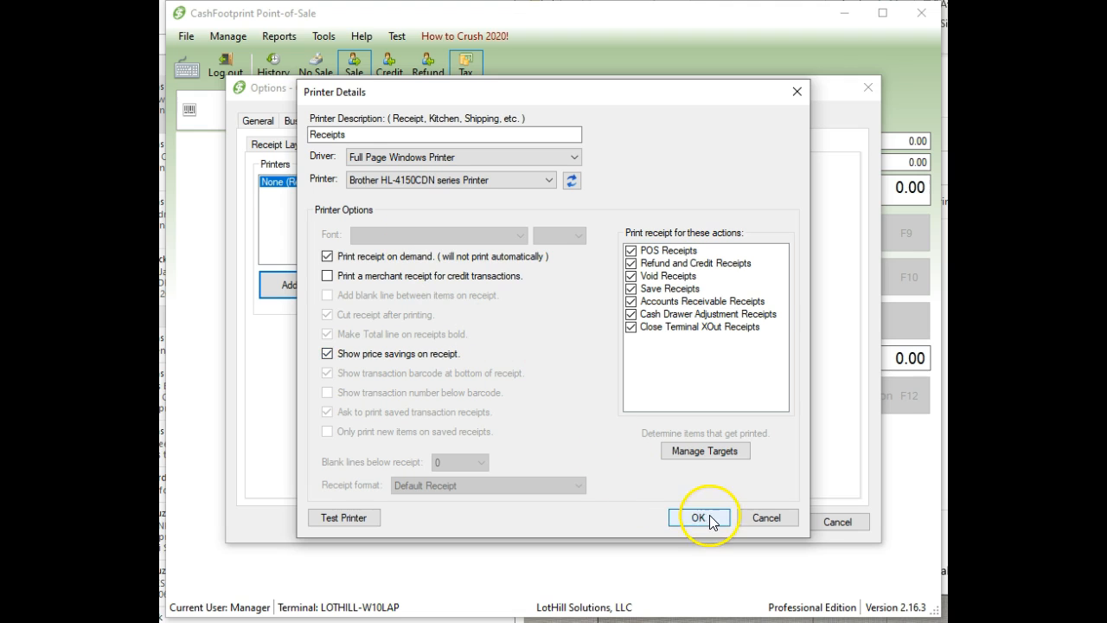
Step: Confirm Printer Details to add the Brother HL-4150CDN (Receipts) printer to the list
click(699, 517)
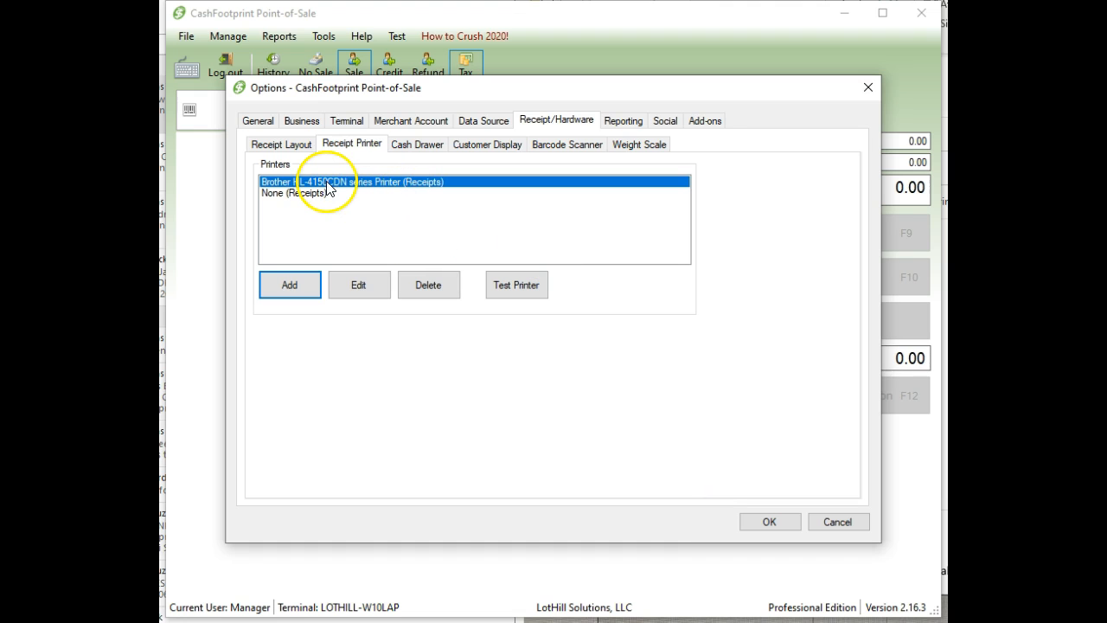
mouse_move(734, 188)
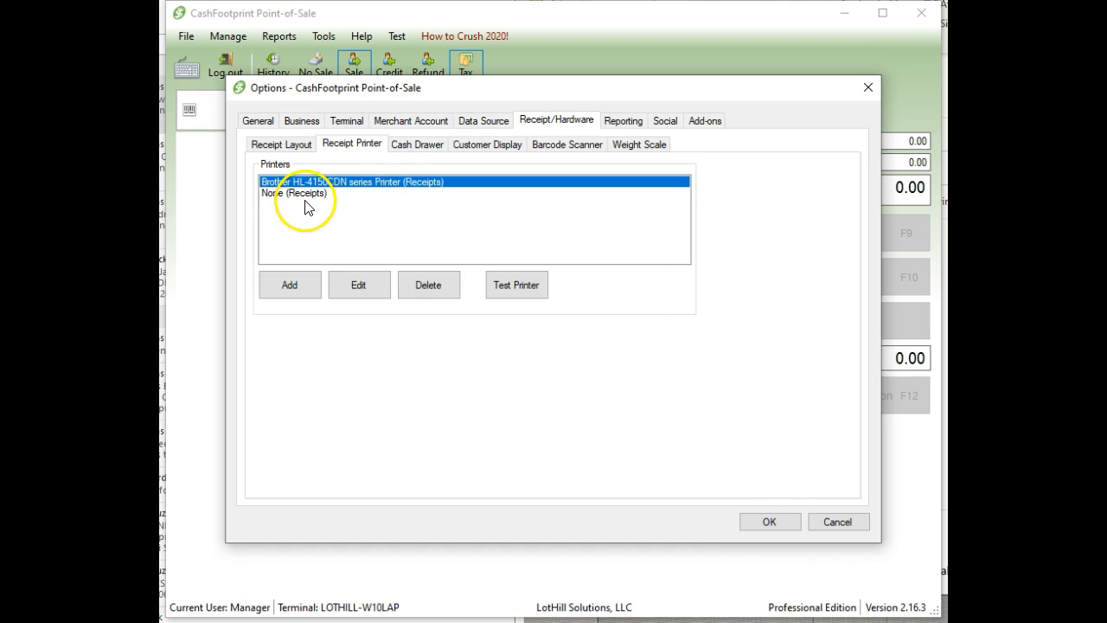
Step: Edit the Brother Receipts printer and re-check Void Receipts under printed actions
click(358, 284)
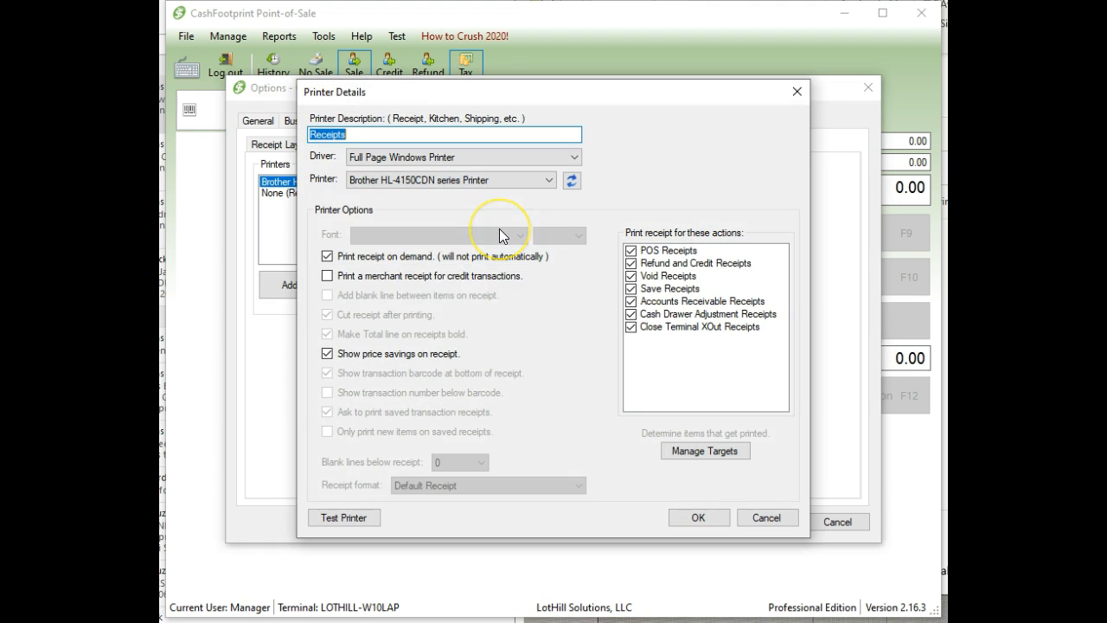
mouse_move(679, 310)
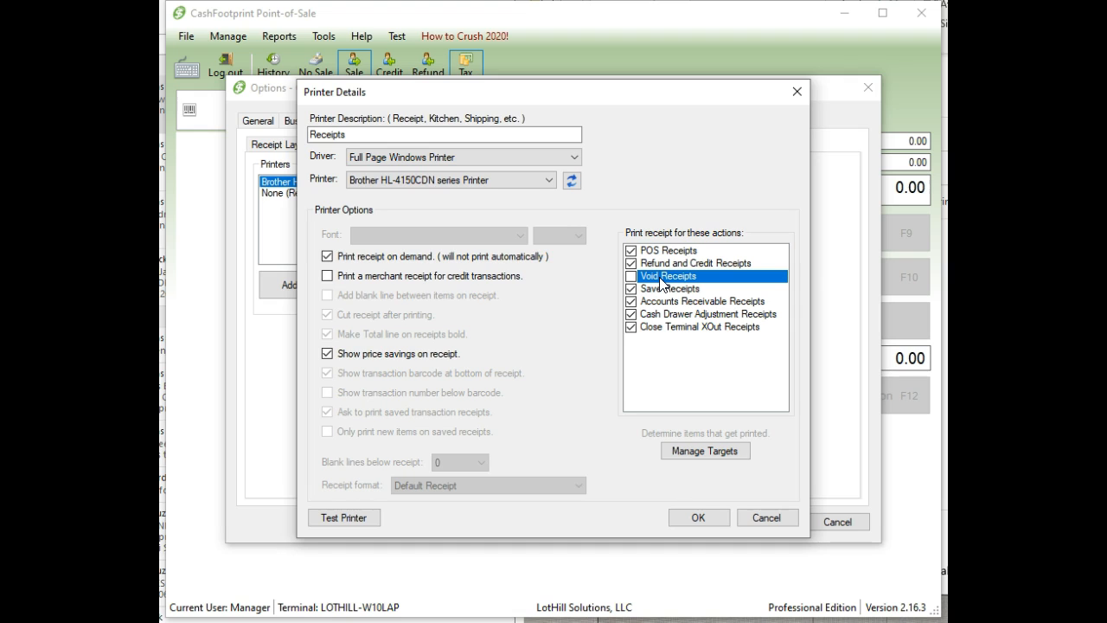
click(632, 275)
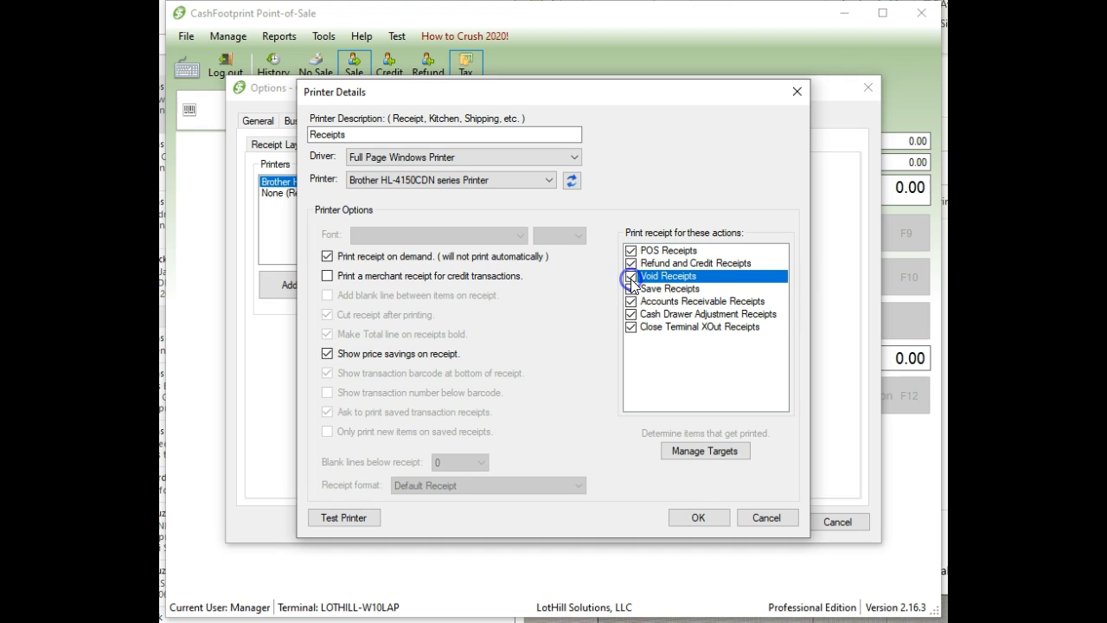